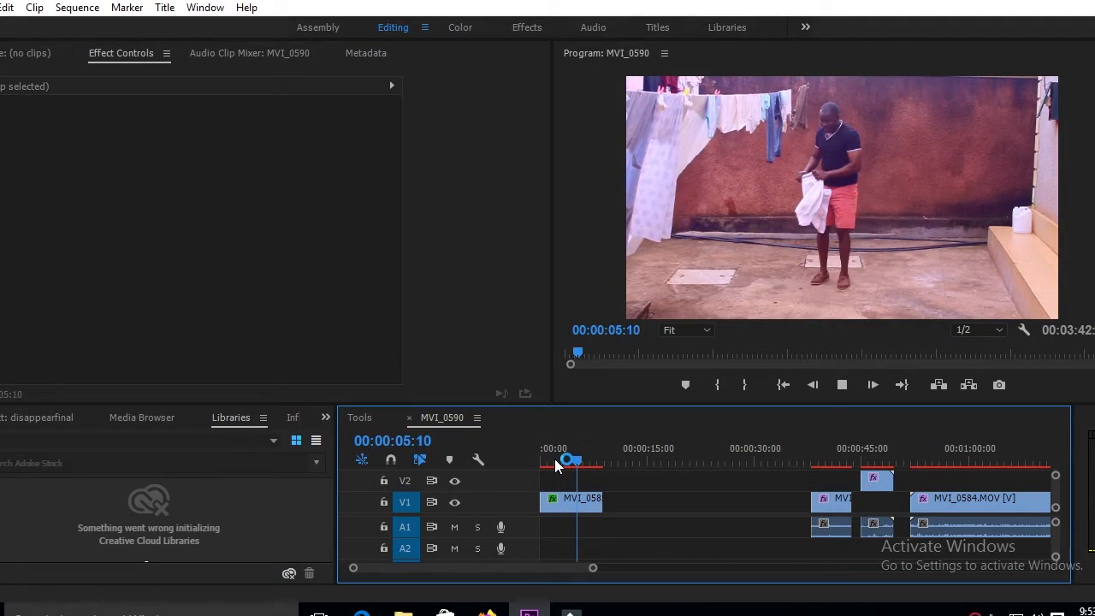
Scrub the sequence and jump to the overlapping clips around the 45-second mark.
{"action": "left_click_drag", "start_coordinate": [569, 458], "coordinate": [555, 458]}
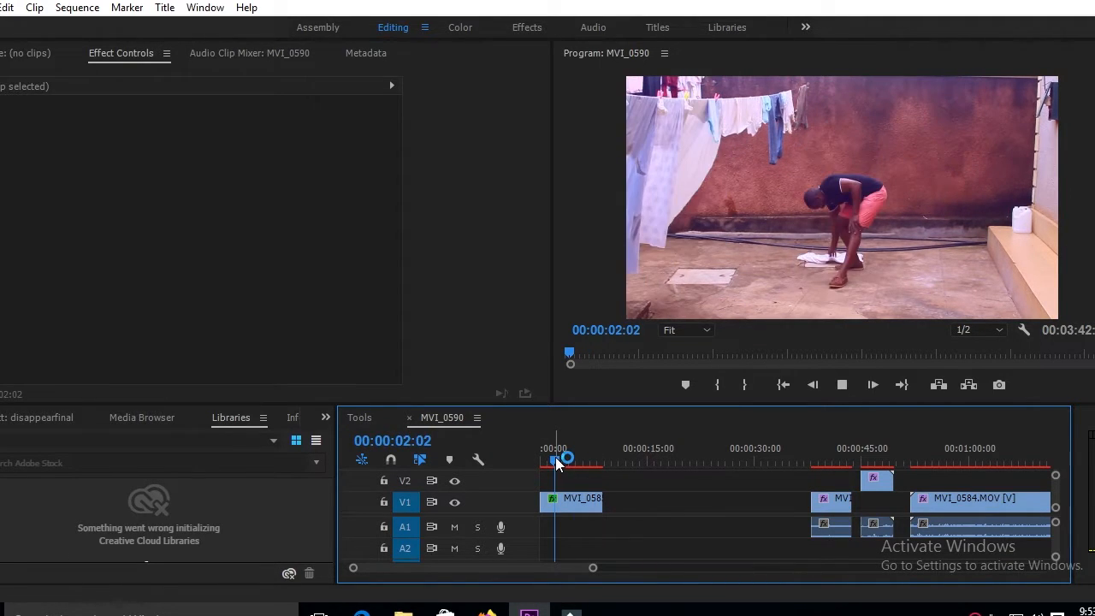
{"action": "left_click", "coordinate": [863, 462]}
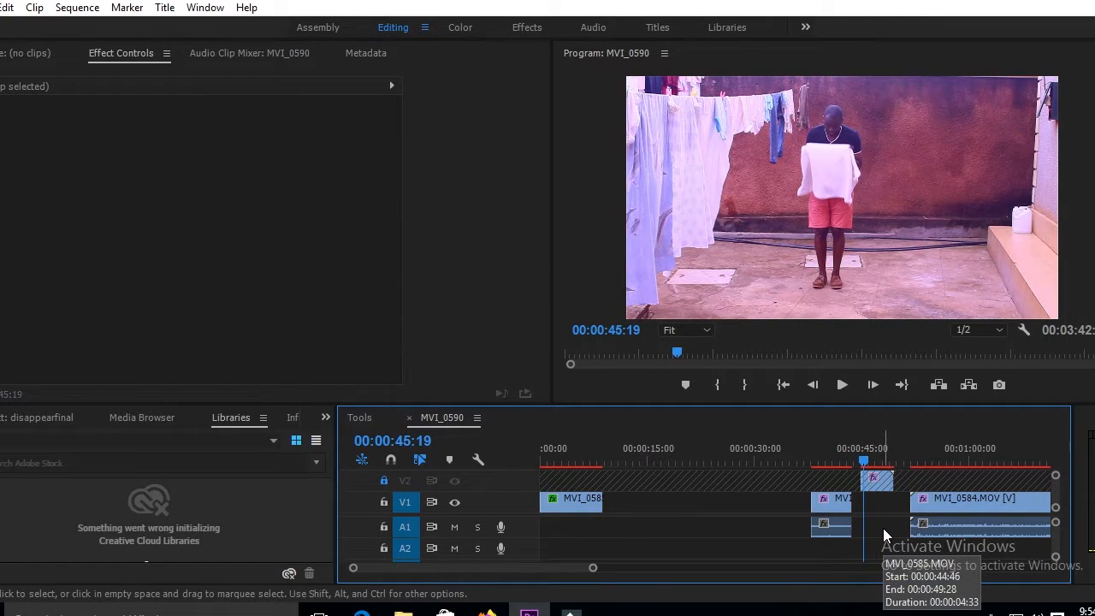
{"action": "mouse_move", "coordinate": [984, 529]}
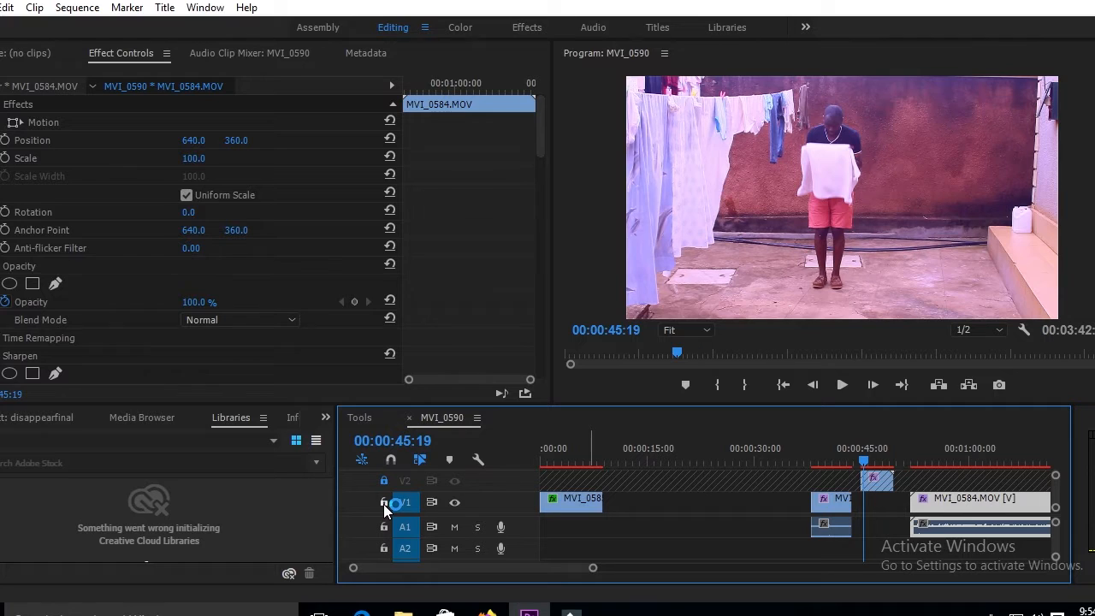
{"action": "left_click", "coordinate": [979, 498]}
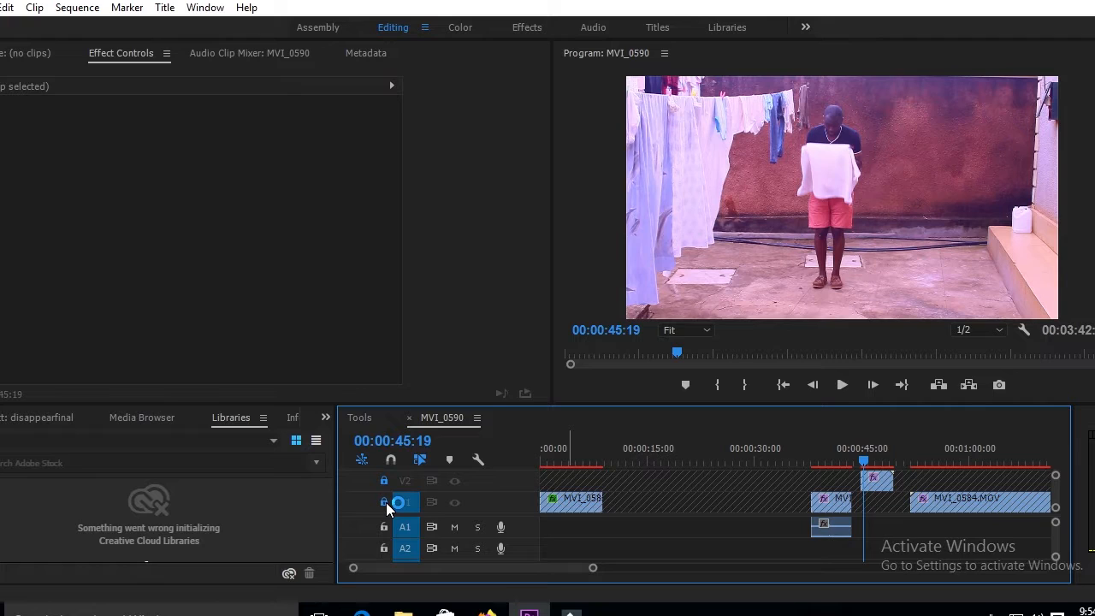
{"action": "left_click", "coordinate": [383, 504]}
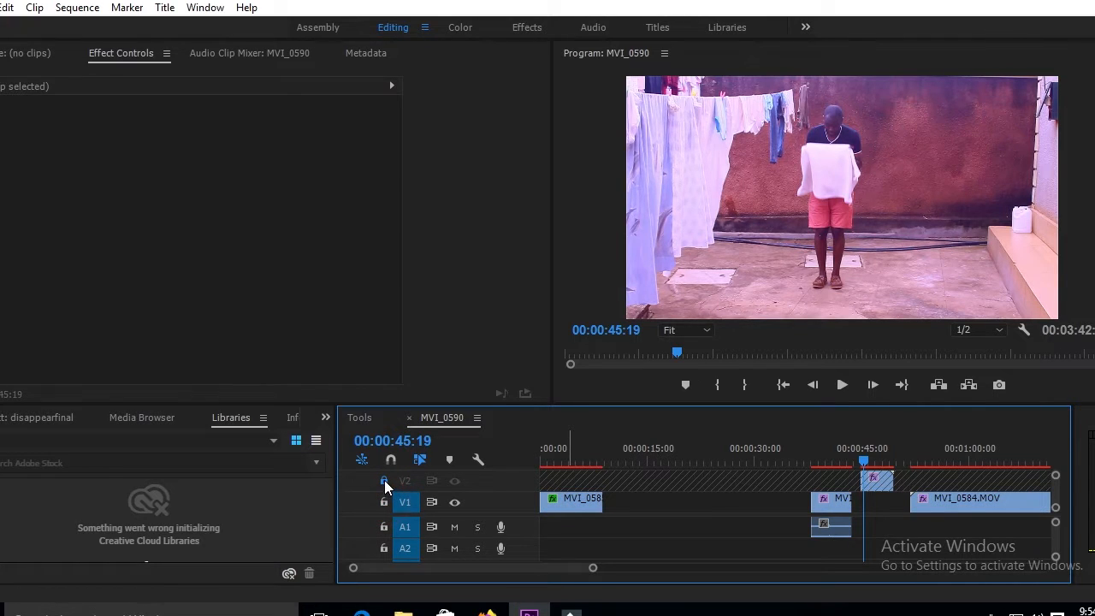
{"action": "left_click", "coordinate": [383, 480]}
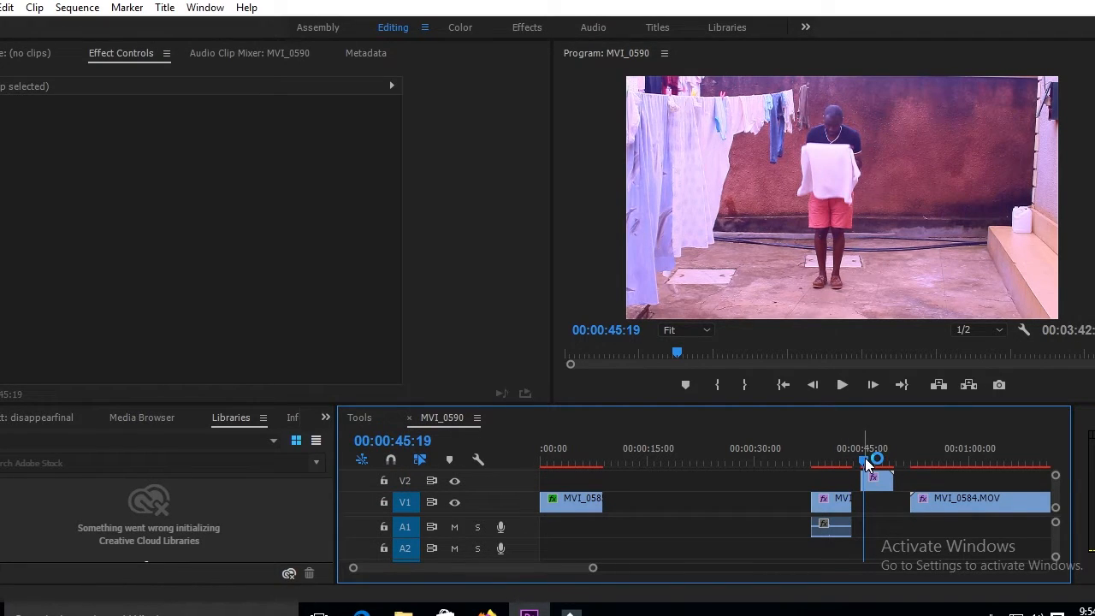
Select the upper MVI_0585 clip on V2 to show its Effect Controls.
{"action": "left_click_drag", "start_coordinate": [864, 459], "coordinate": [894, 458]}
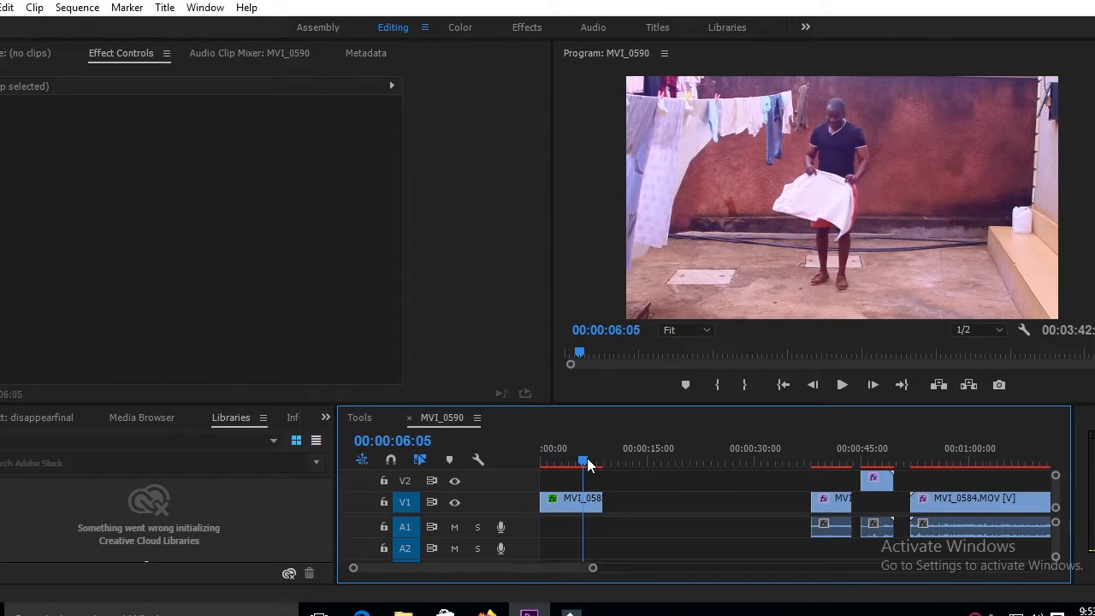
{"action": "left_click", "coordinate": [842, 384]}
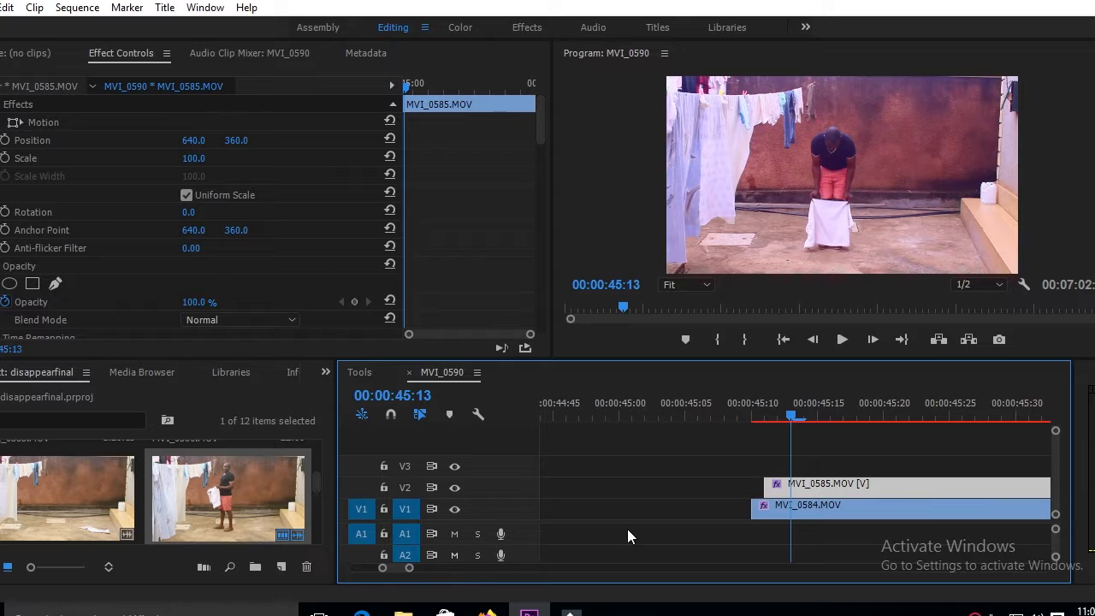
{"action": "left_click", "coordinate": [825, 504]}
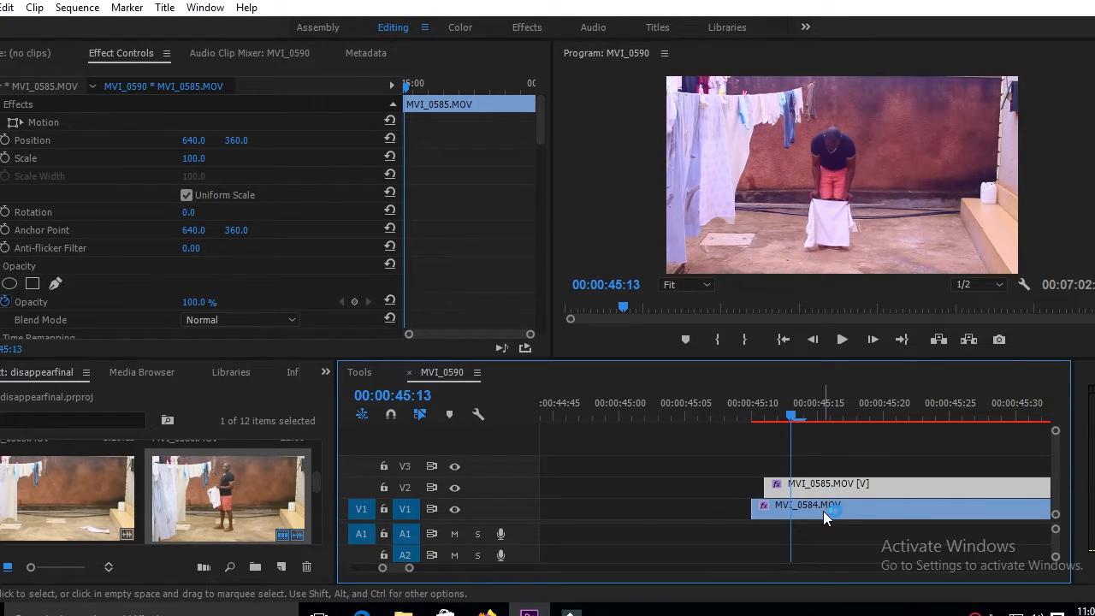
{"action": "left_click", "coordinate": [822, 505]}
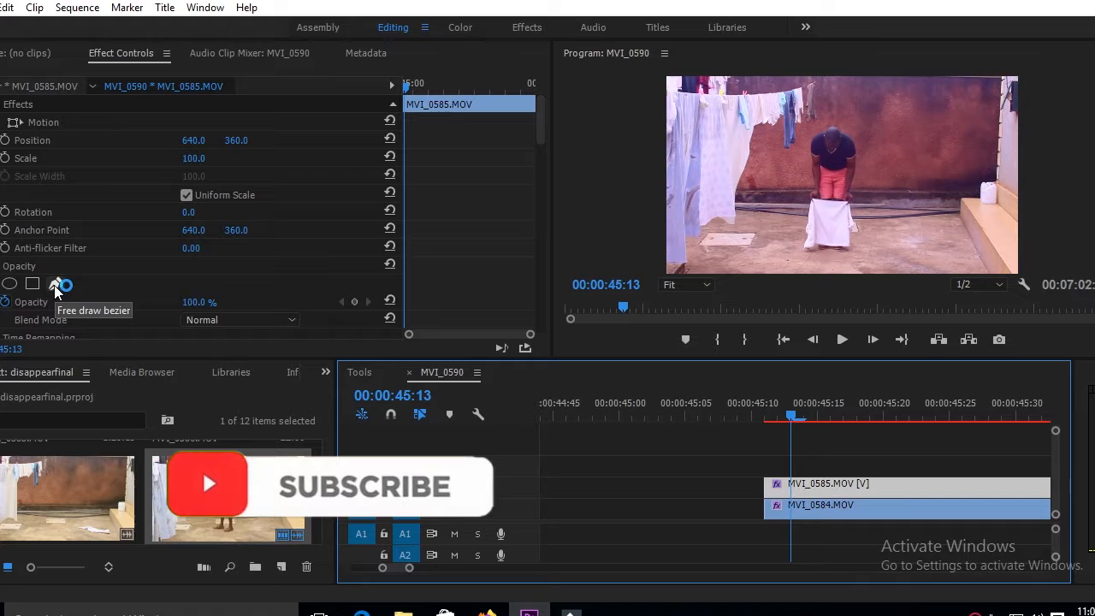
Draw a freehand opacity mask around the man and towel with the bezier pen, then save.
{"action": "left_click", "coordinate": [54, 285]}
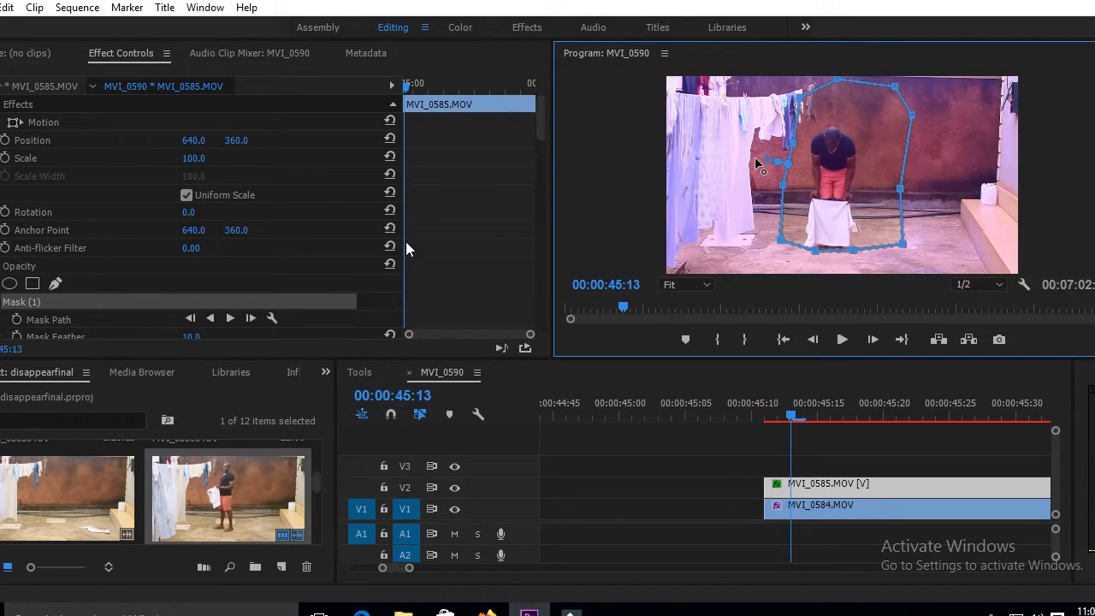
{"action": "key", "text": "ctrl+s"}
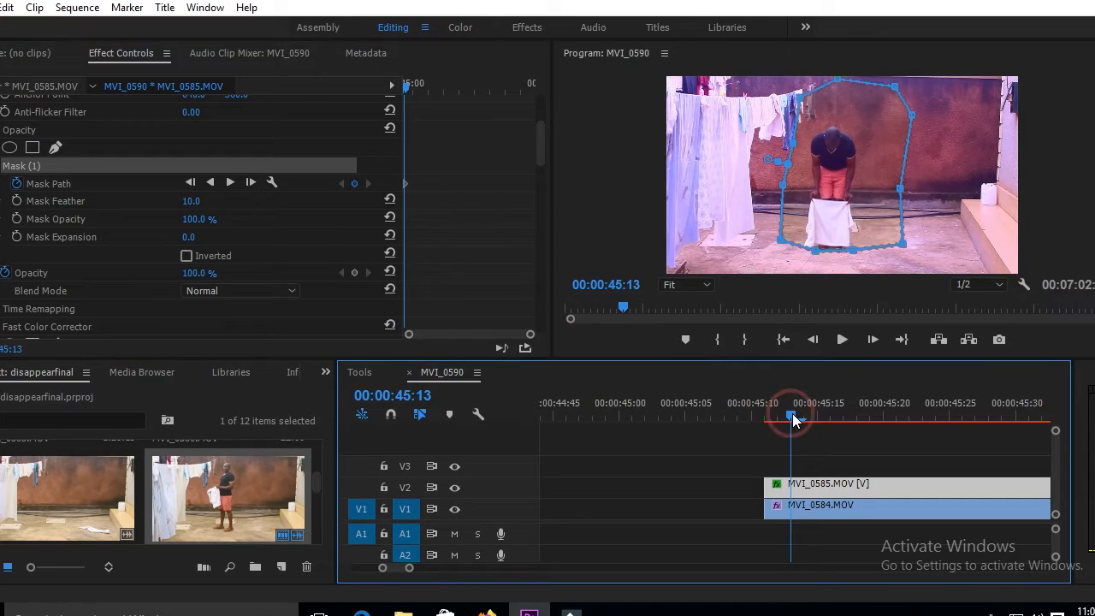
Reshape the mask path over later frames to follow the man and the falling towel.
{"action": "left_click", "coordinate": [790, 417]}
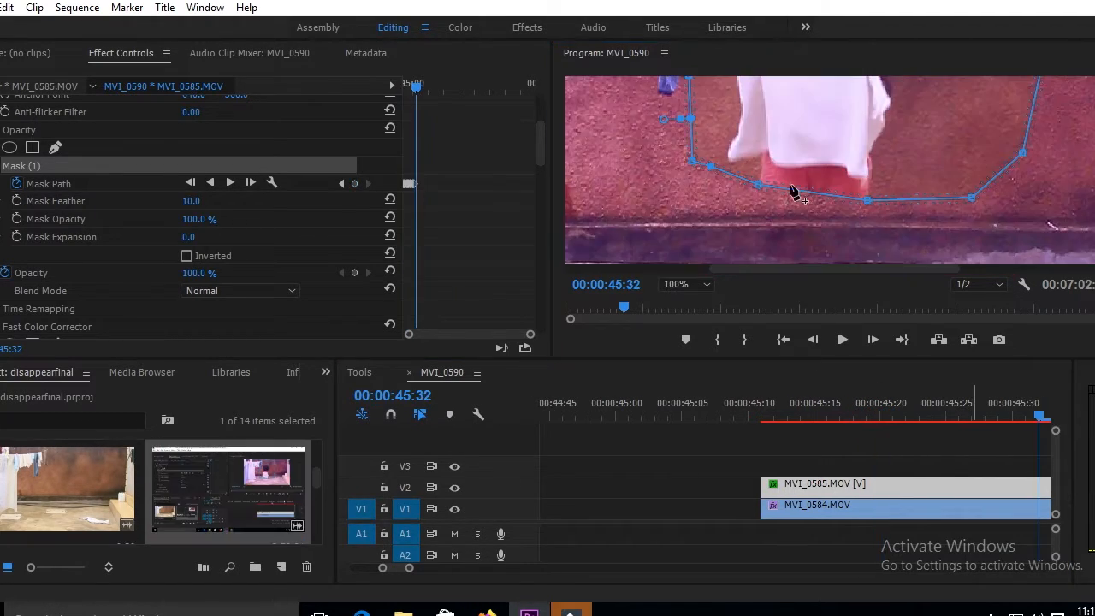
{"action": "left_click_drag", "start_coordinate": [791, 190], "coordinate": [727, 153]}
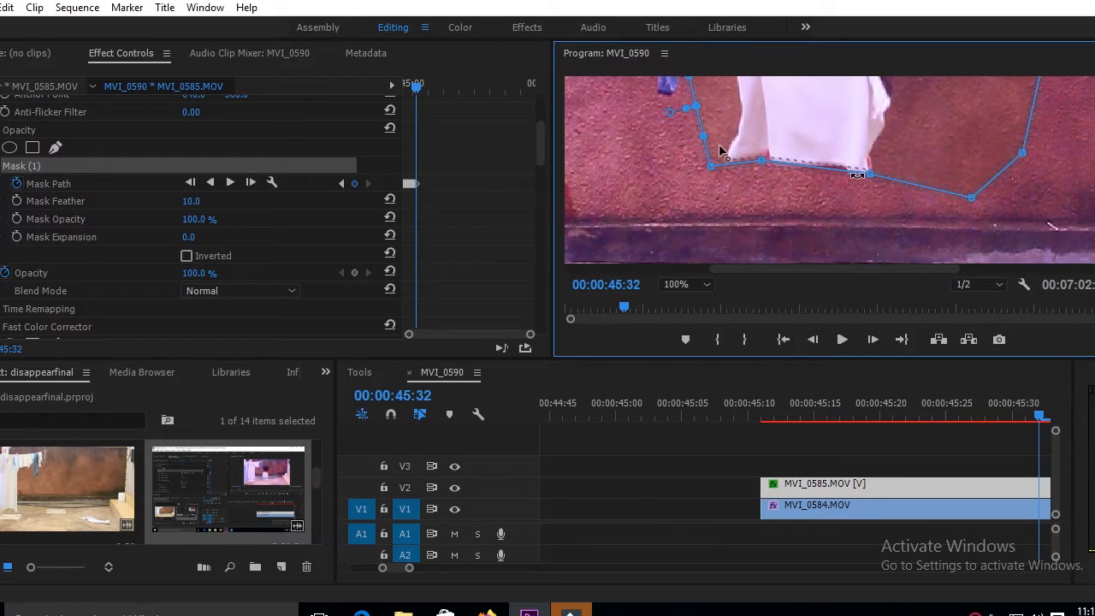
{"action": "left_click", "coordinate": [675, 284]}
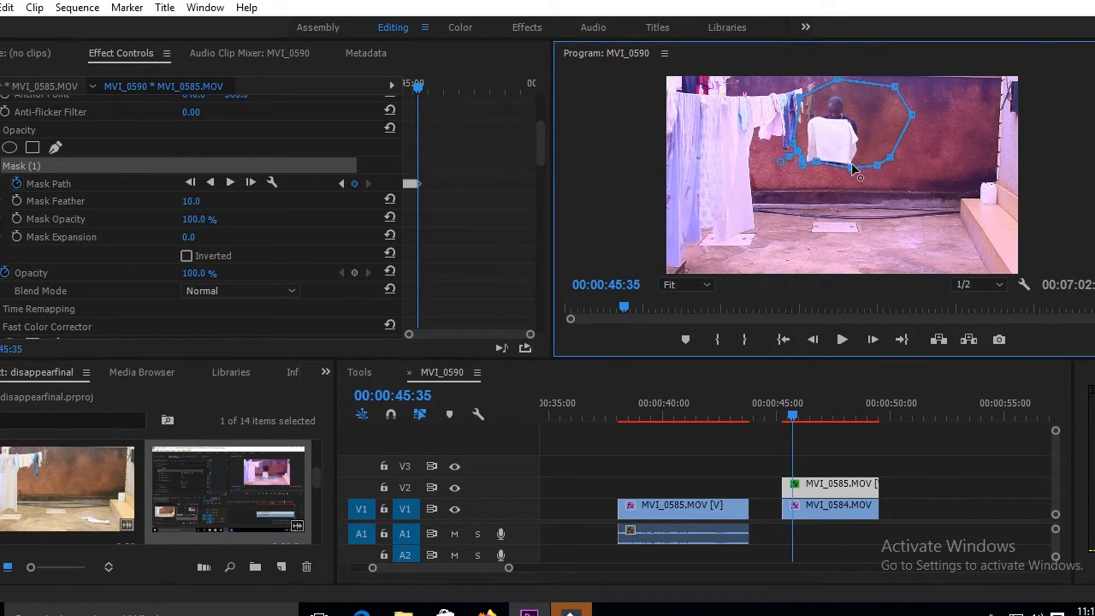
{"action": "left_click", "coordinate": [791, 417]}
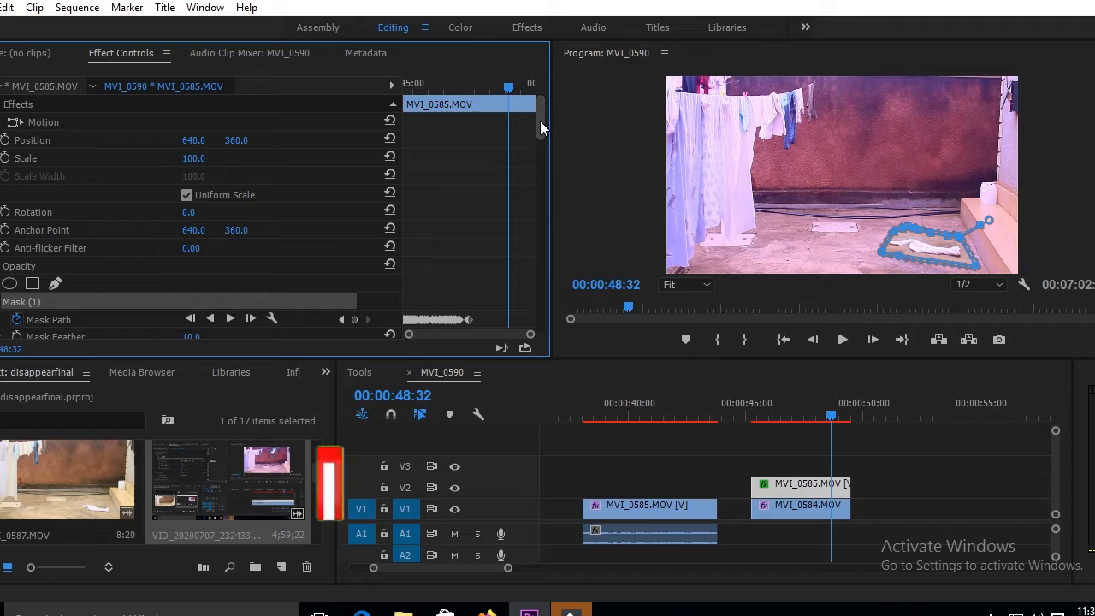
Raise Mask (1) Expansion to about 39 so the man vanishes, leaving the towel.
{"action": "scroll", "scroll_direction": "down", "scroll_amount": 3}
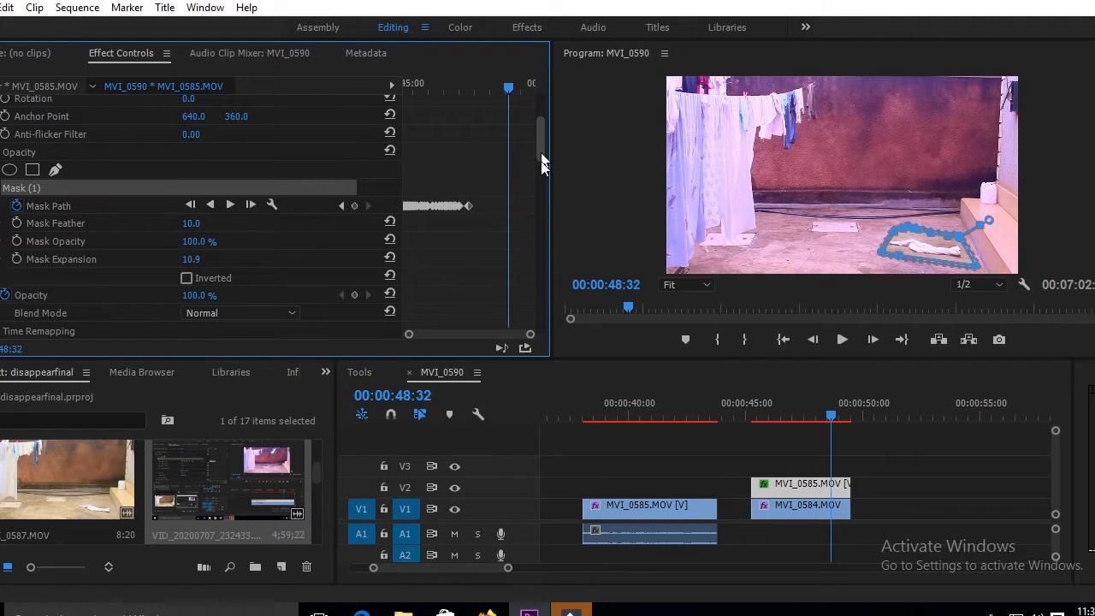
{"action": "scroll", "scroll_direction": "down", "scroll_amount": 3}
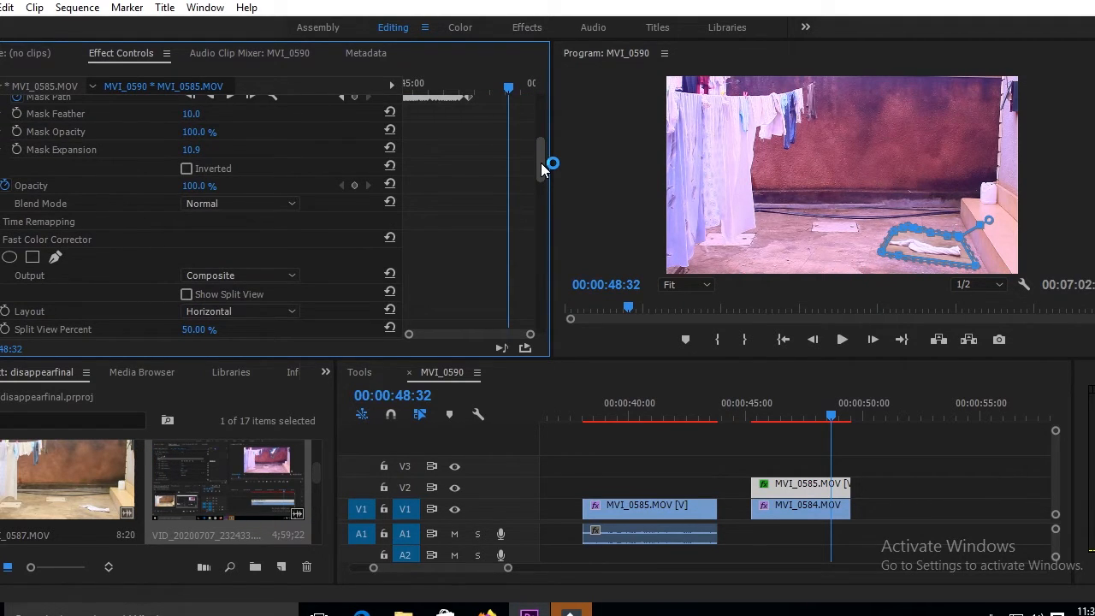
{"action": "mouse_move", "coordinate": [584, 163]}
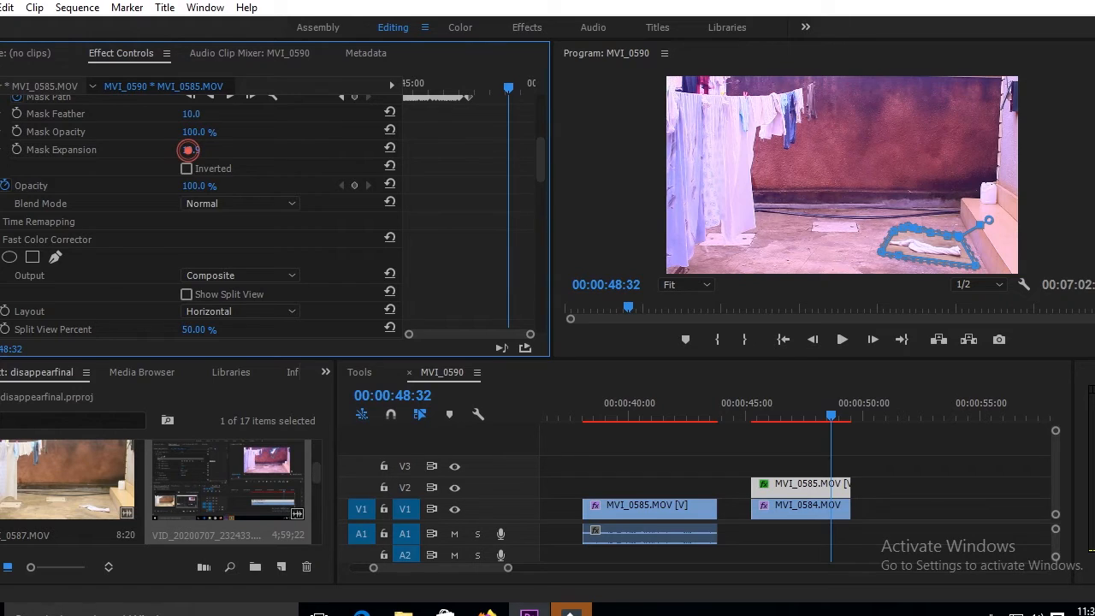
{"action": "left_click_drag", "start_coordinate": [188, 151], "coordinate": [205, 151]}
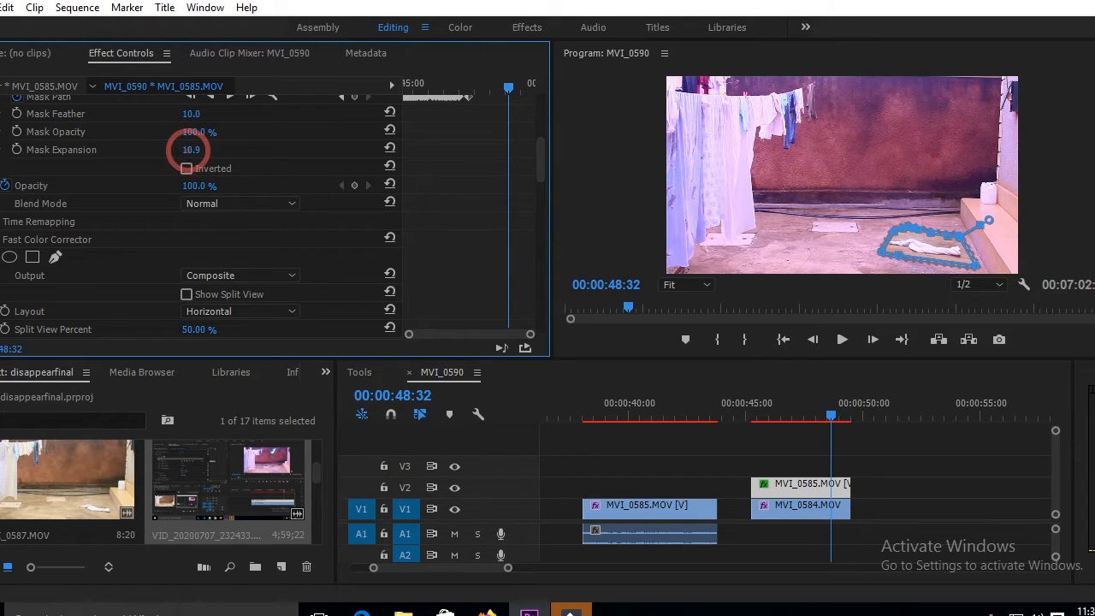
{"action": "left_click_drag", "start_coordinate": [192, 151], "coordinate": [206, 151]}
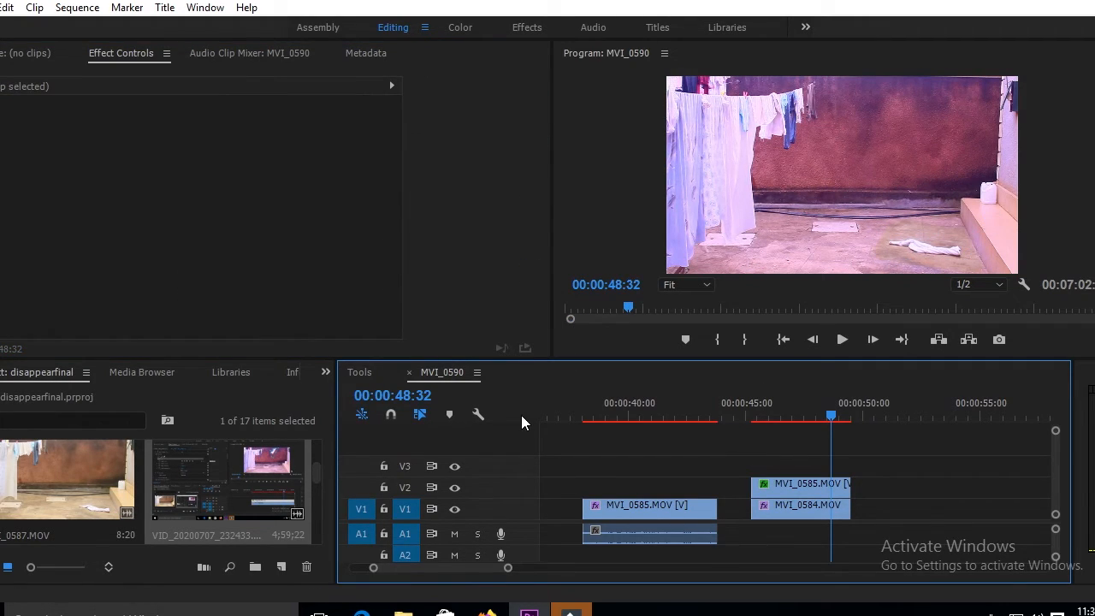
{"action": "left_click", "coordinate": [801, 483]}
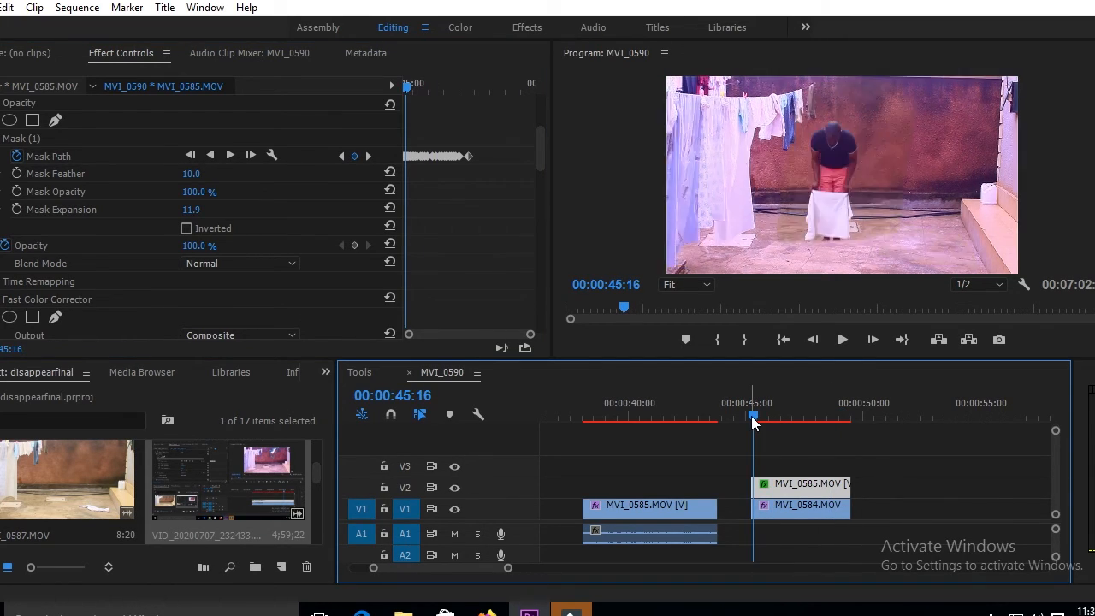
{"action": "left_click_drag", "start_coordinate": [753, 417], "coordinate": [757, 418]}
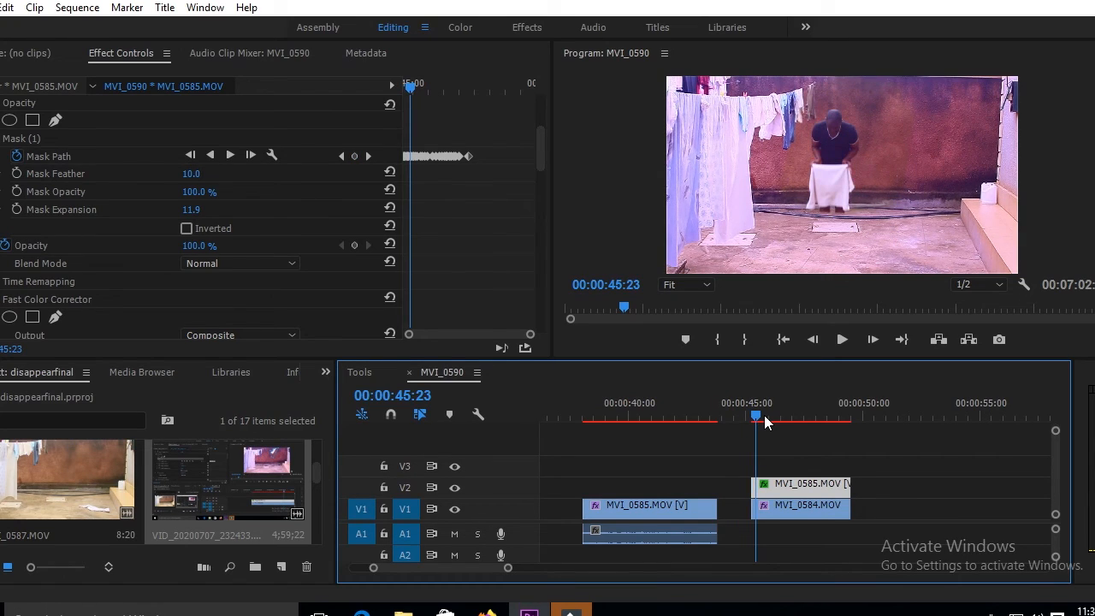